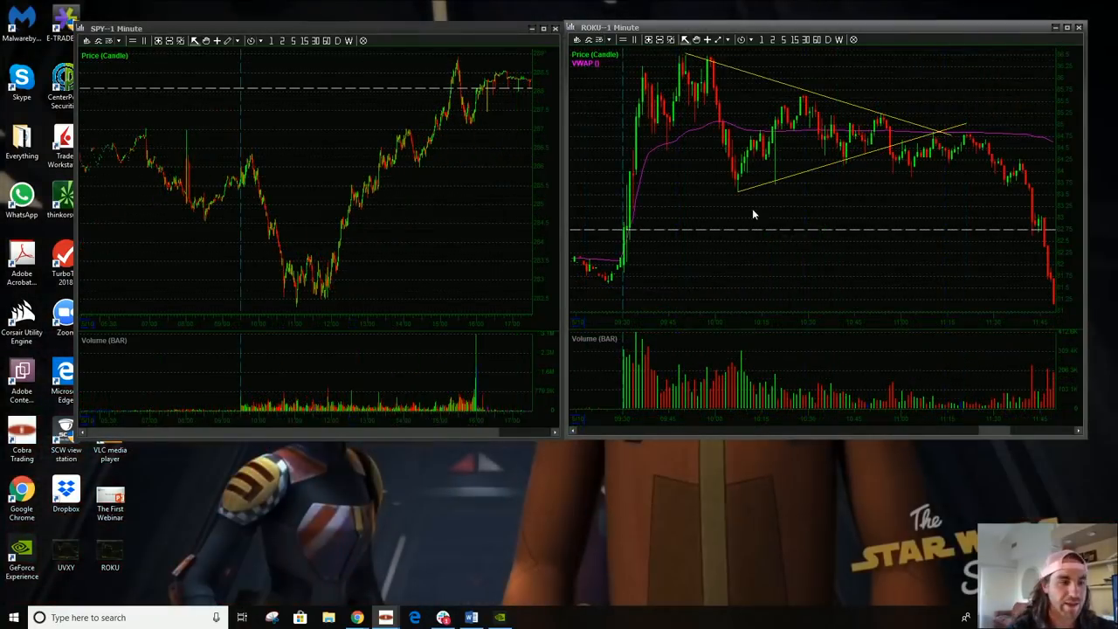
- Open the ROKU.png trade screenshot in Windows Photos beside the SPY chart
left_click(106, 550)
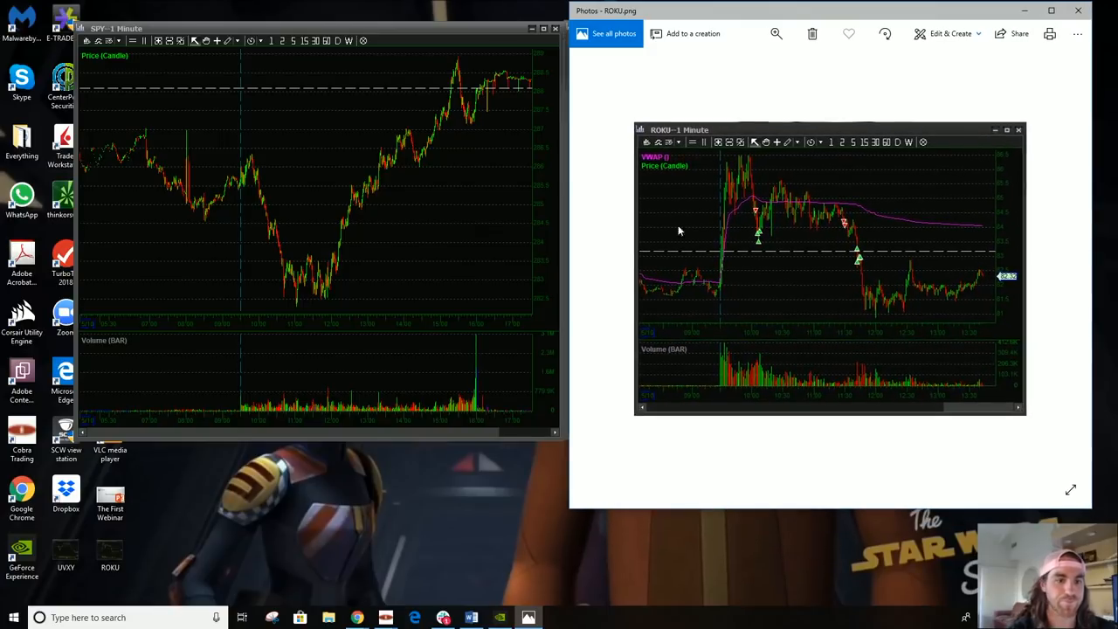
mouse_move(742, 208)
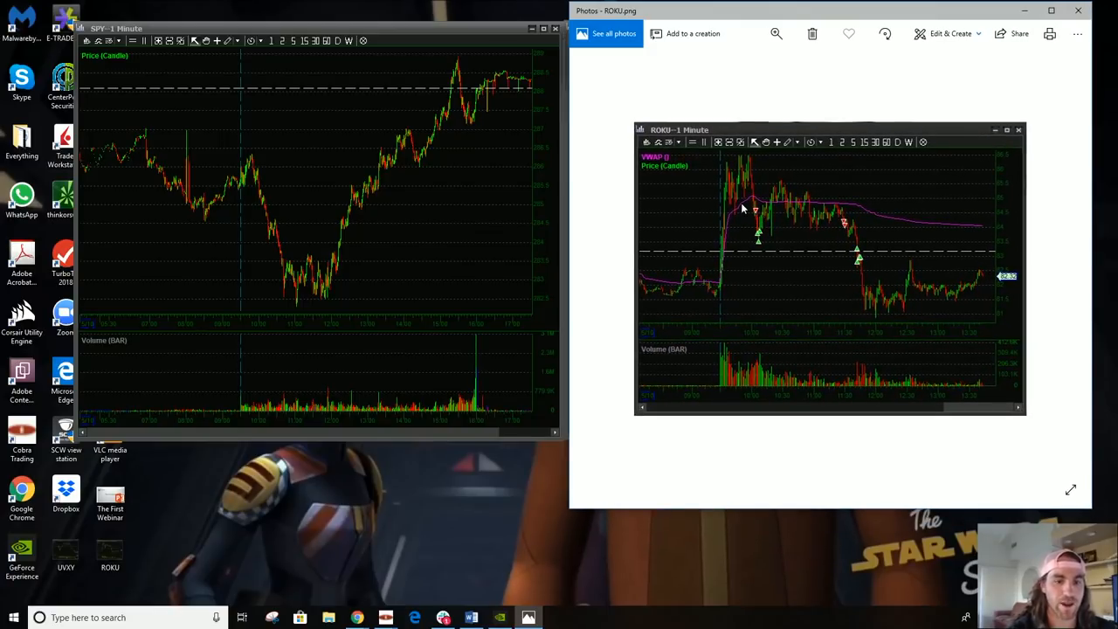
mouse_move(773, 243)
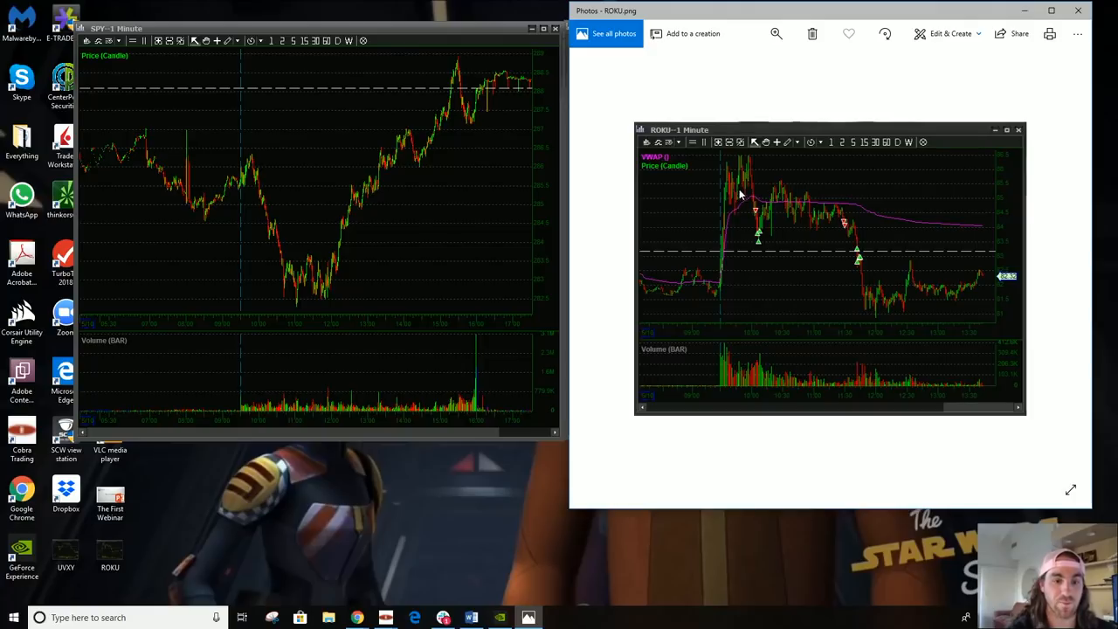
mouse_move(758, 202)
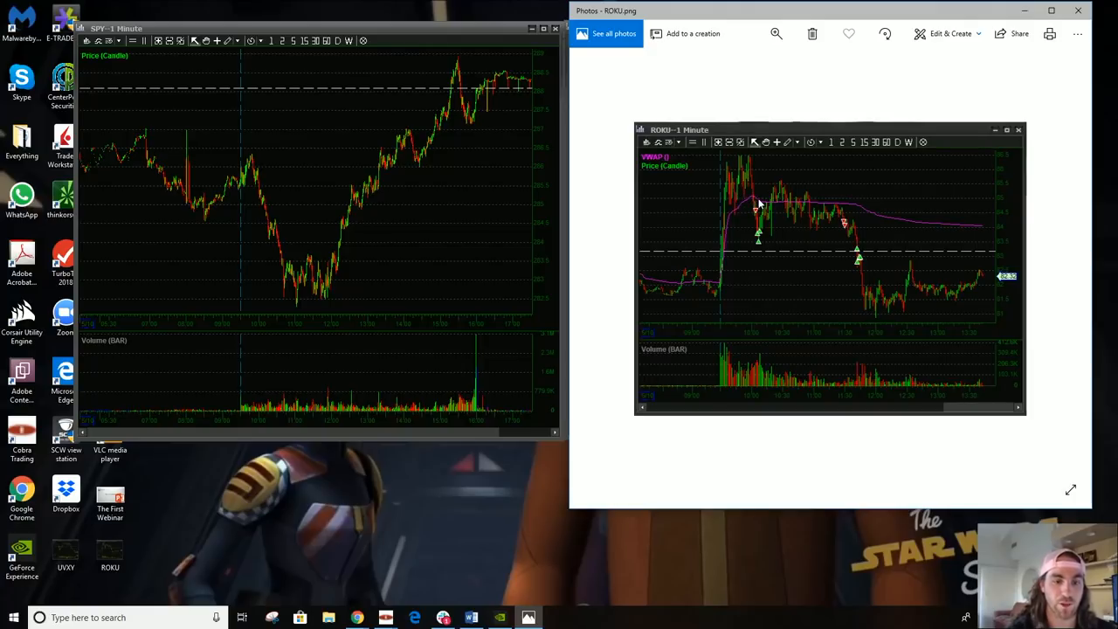
mouse_move(478, 71)
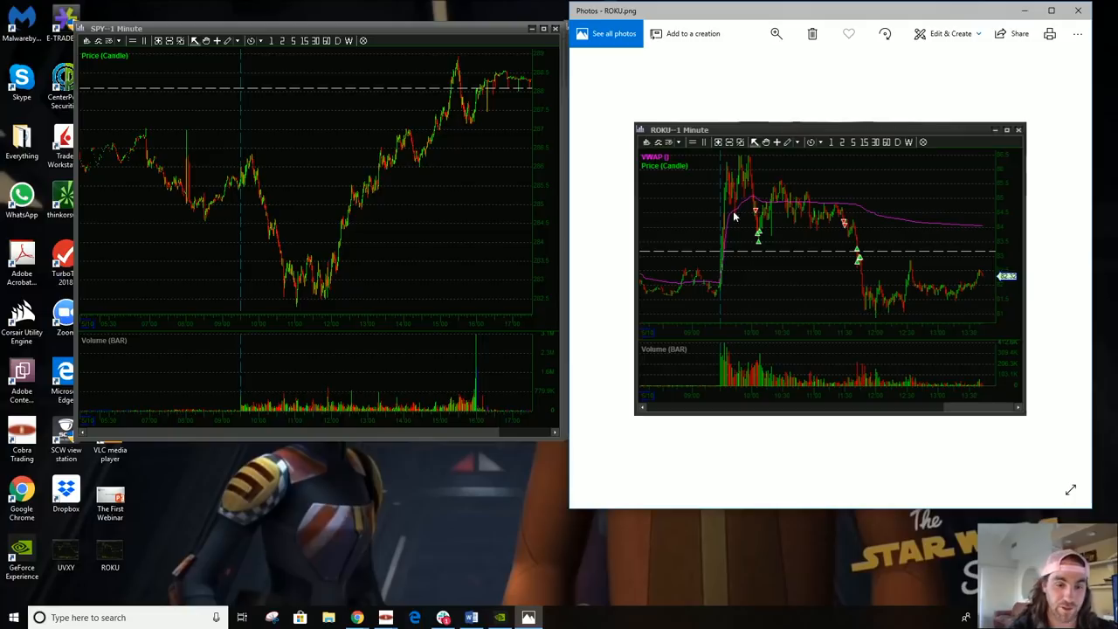
mouse_move(741, 215)
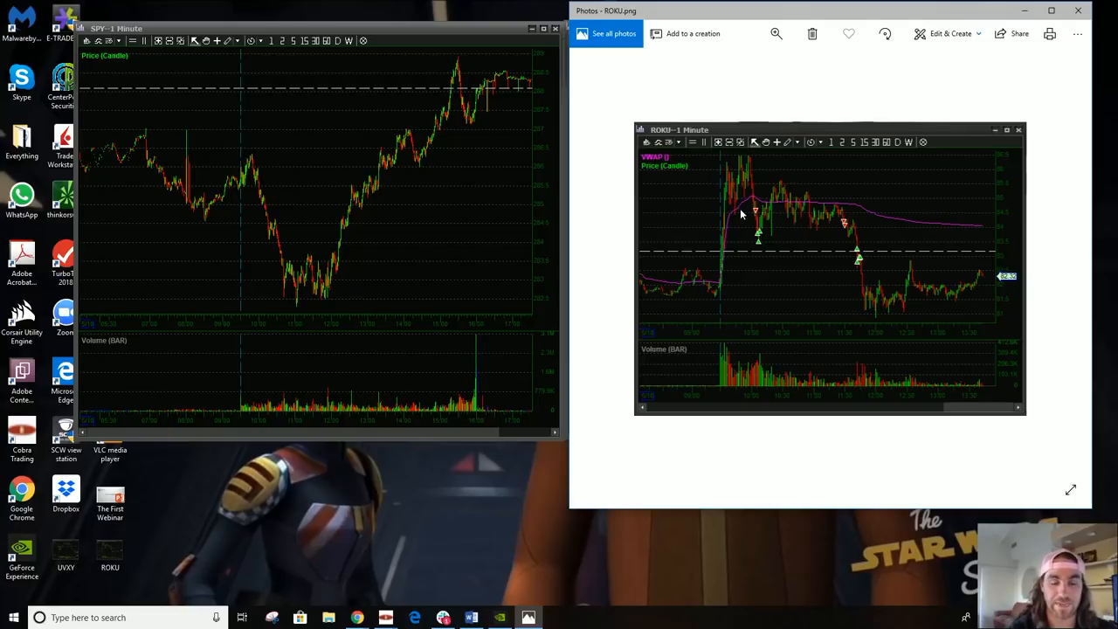
mouse_move(730, 232)
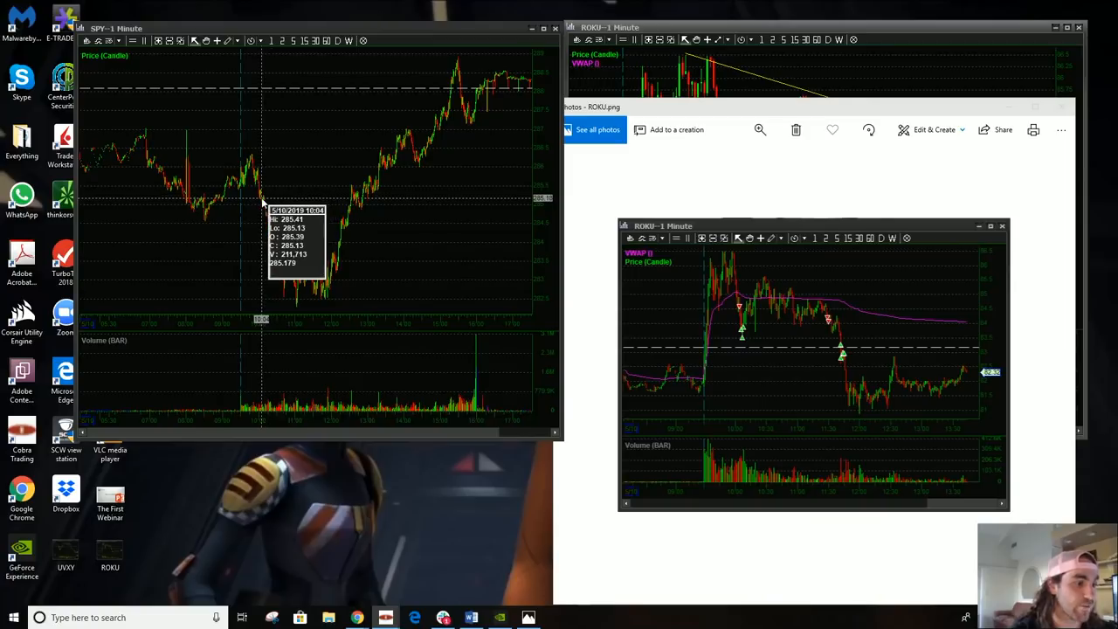
mouse_move(219, 152)
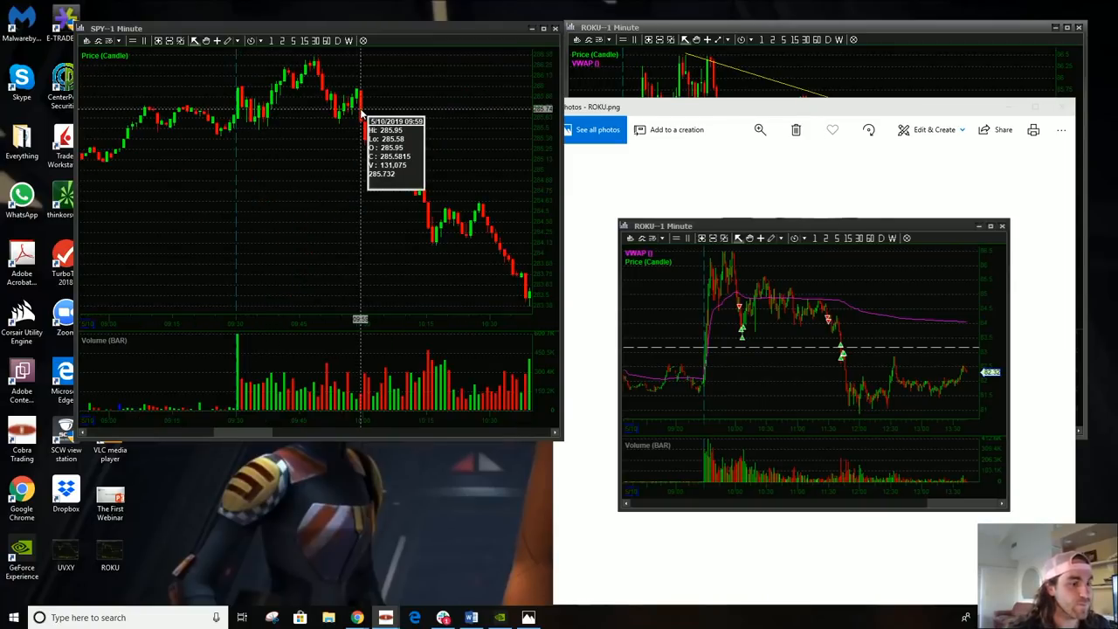
mouse_move(358, 118)
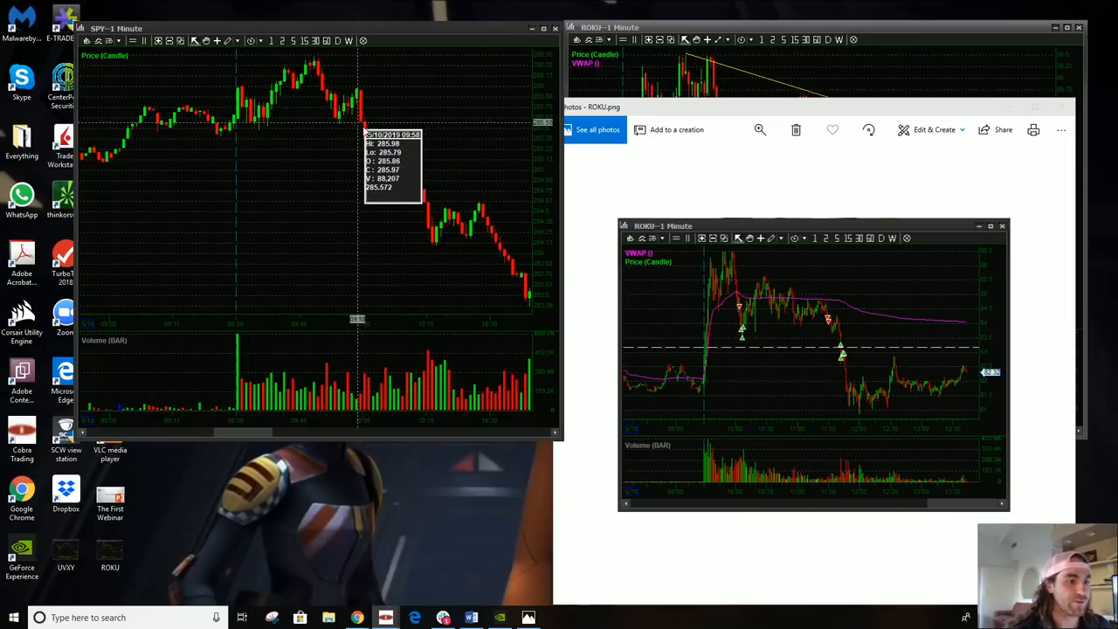
mouse_move(380, 157)
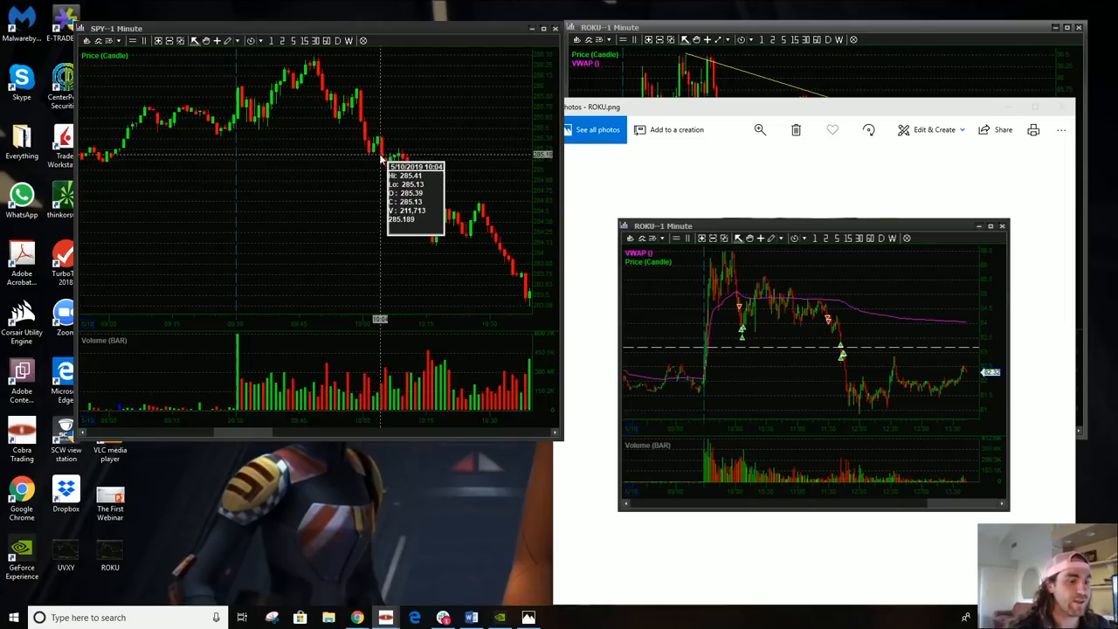
mouse_move(358, 113)
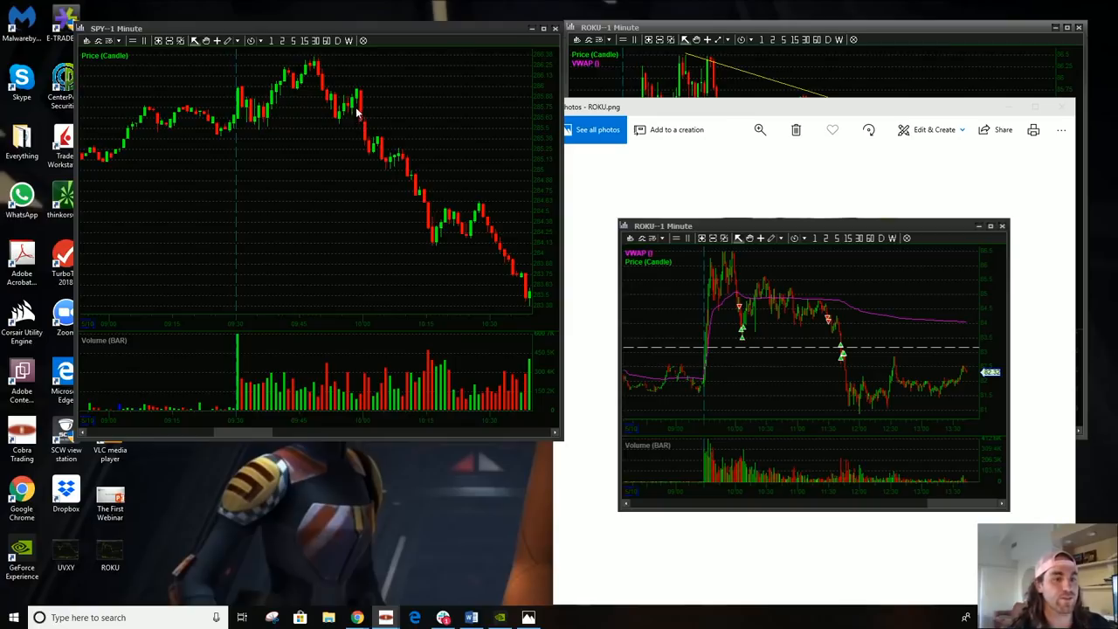
mouse_move(311, 128)
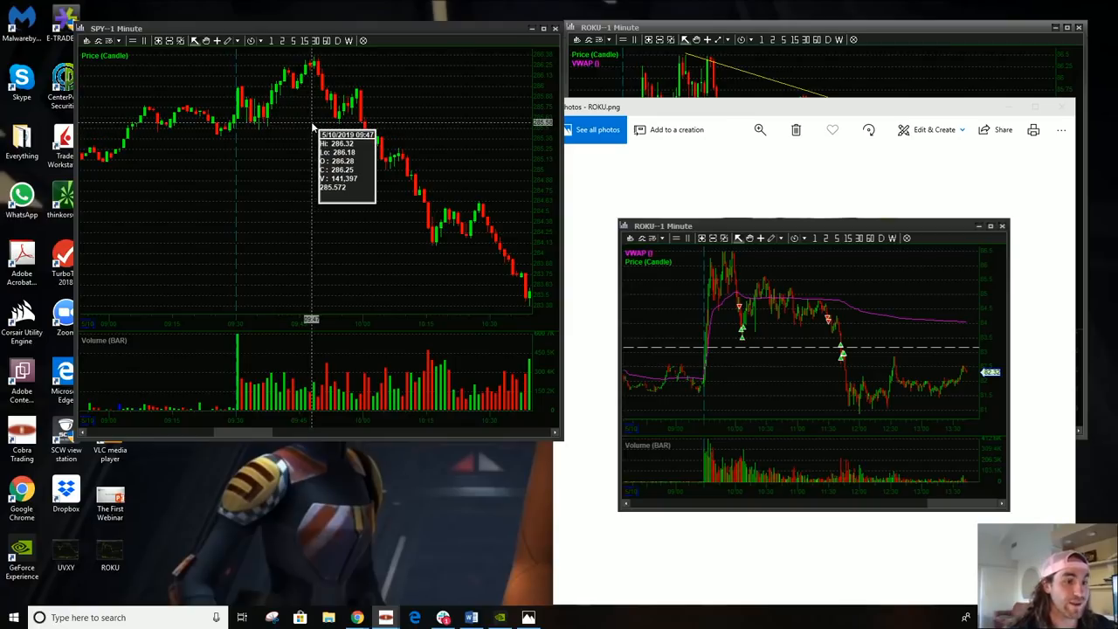
mouse_move(830, 94)
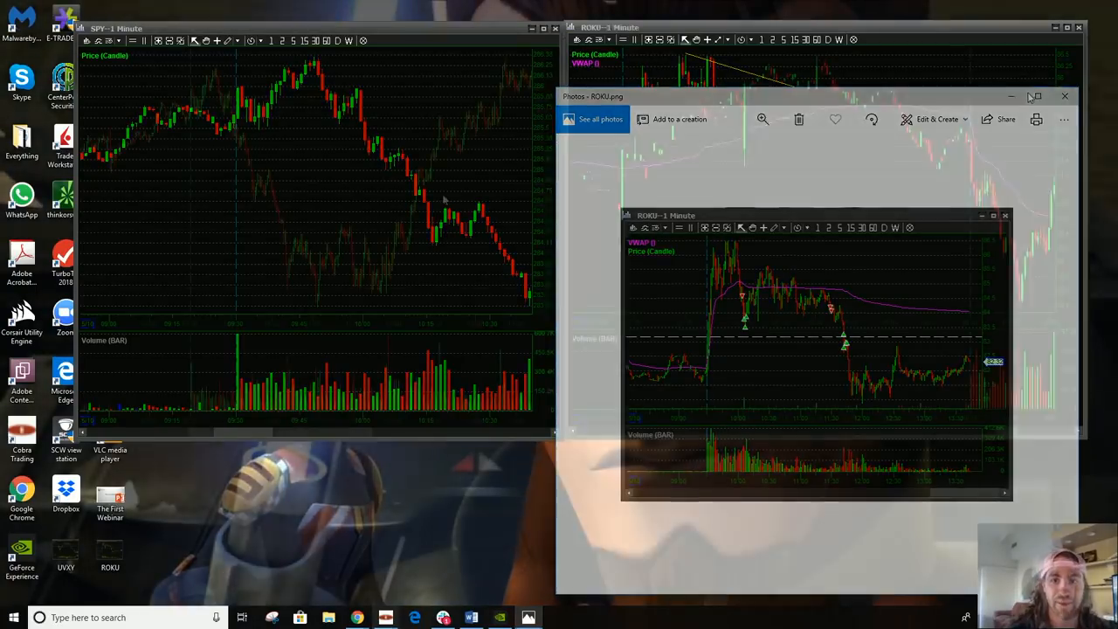
- Open UVXY.png in Photos, reposition its window up and right, then close it
left_click(1063, 96)
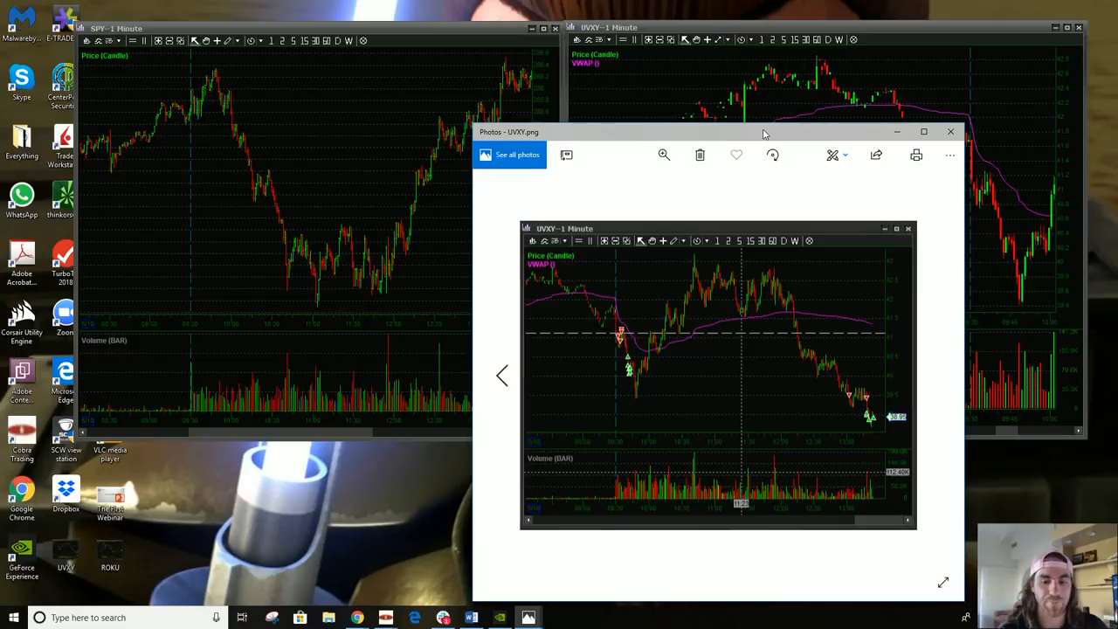
left_click_drag(764, 132, 716, 100)
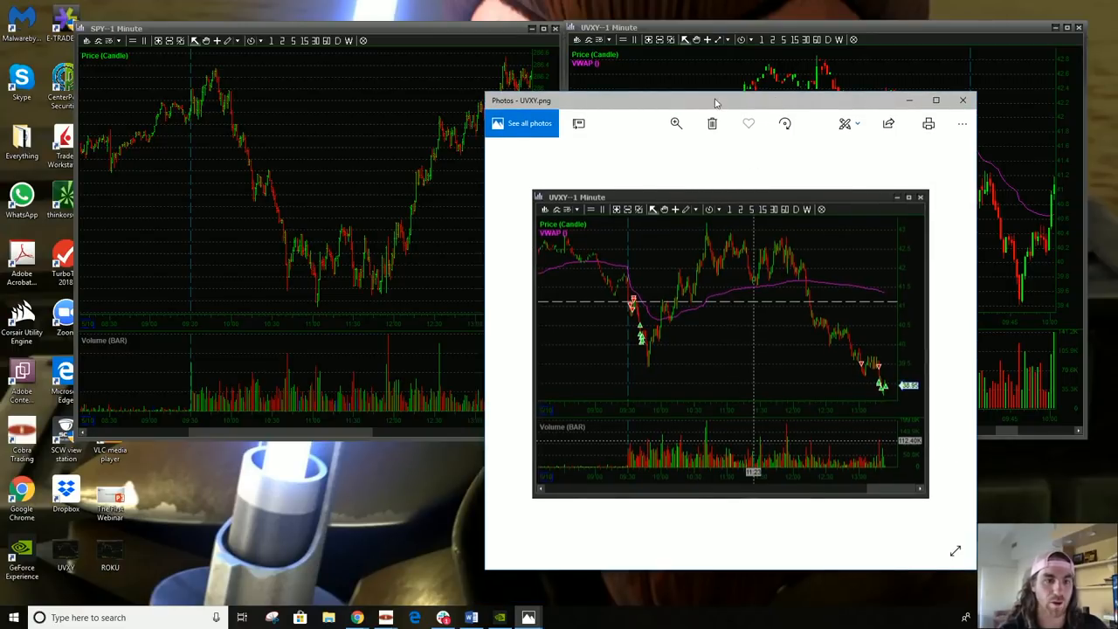
left_click_drag(716, 101, 760, 96)
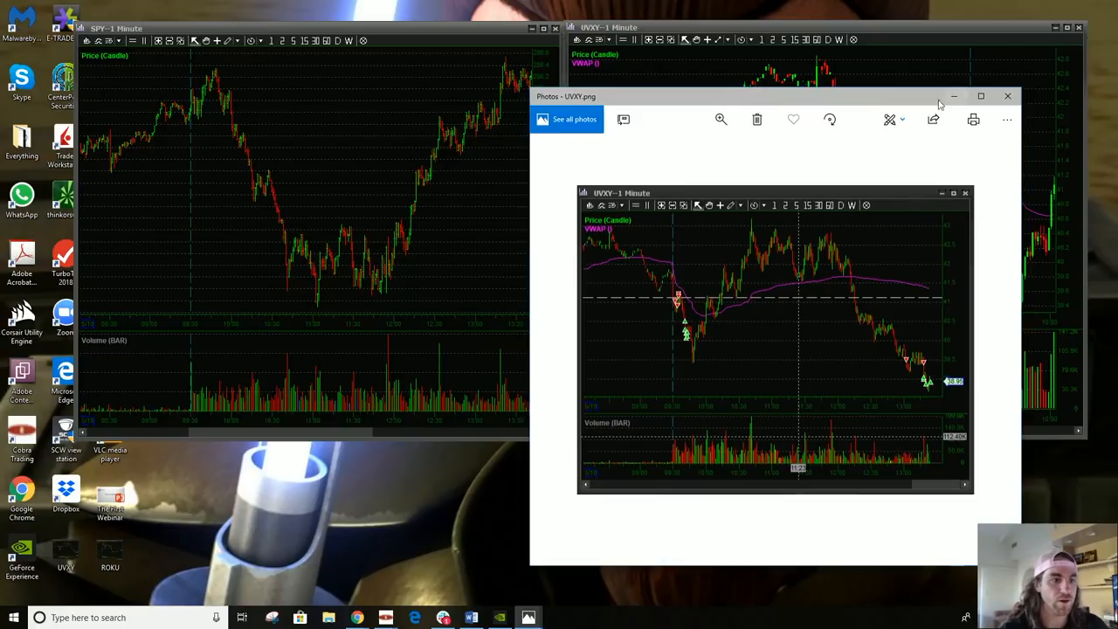
left_click(1008, 96)
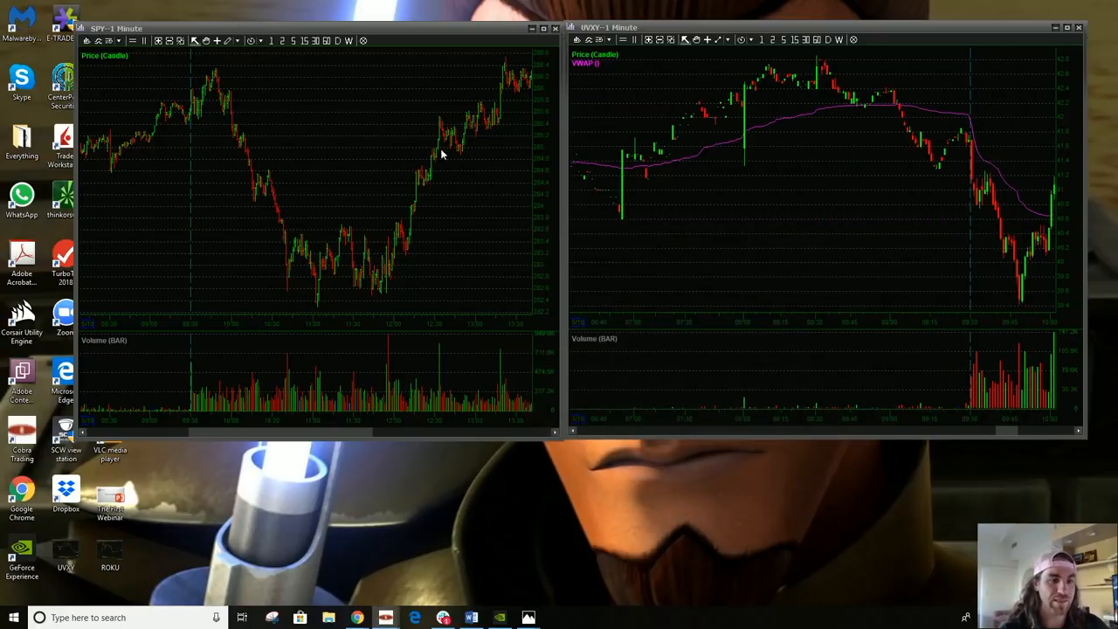
mouse_move(489, 218)
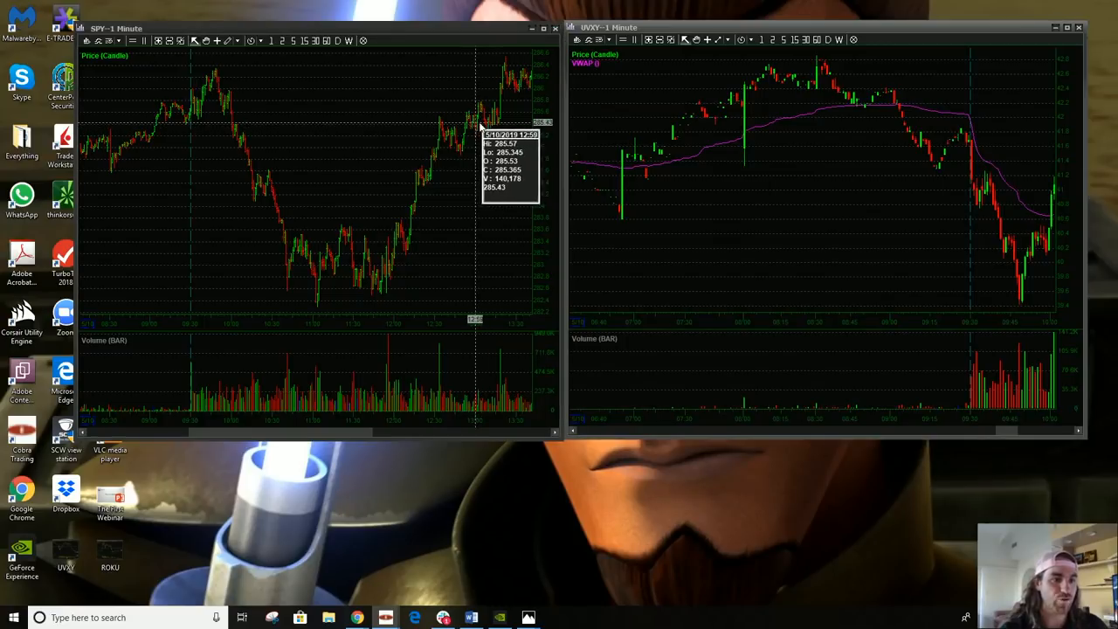
mouse_move(470, 131)
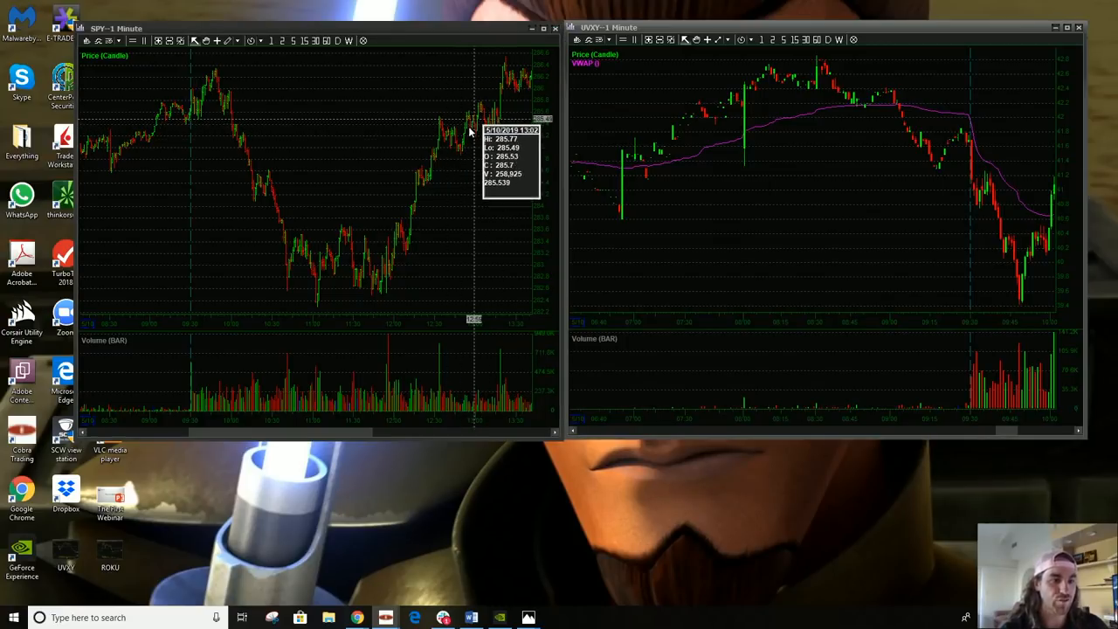
mouse_move(498, 114)
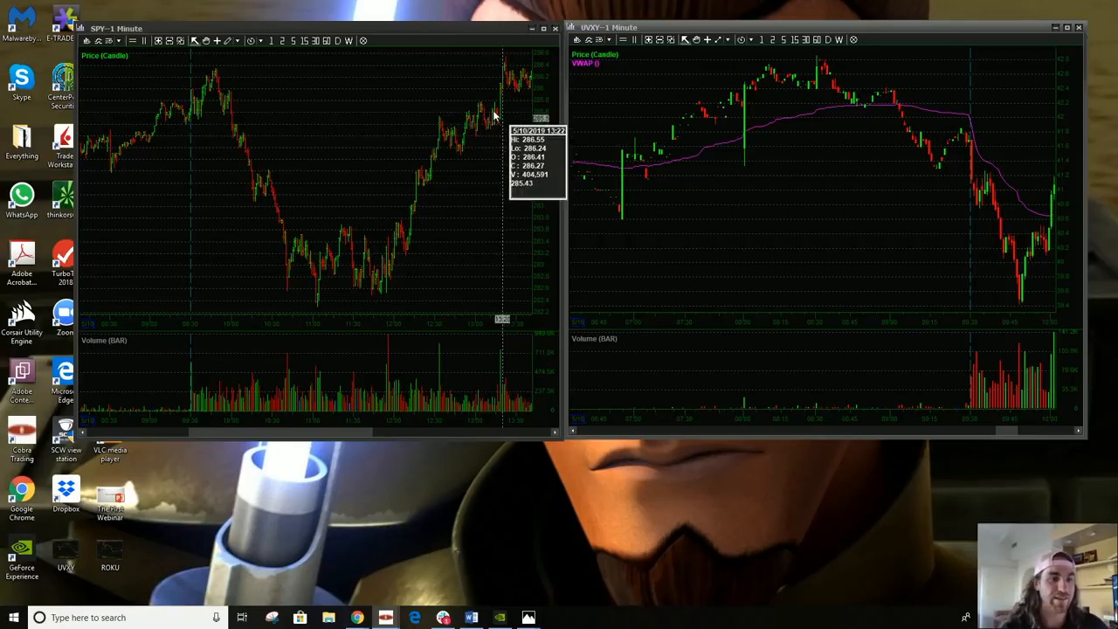
mouse_move(469, 140)
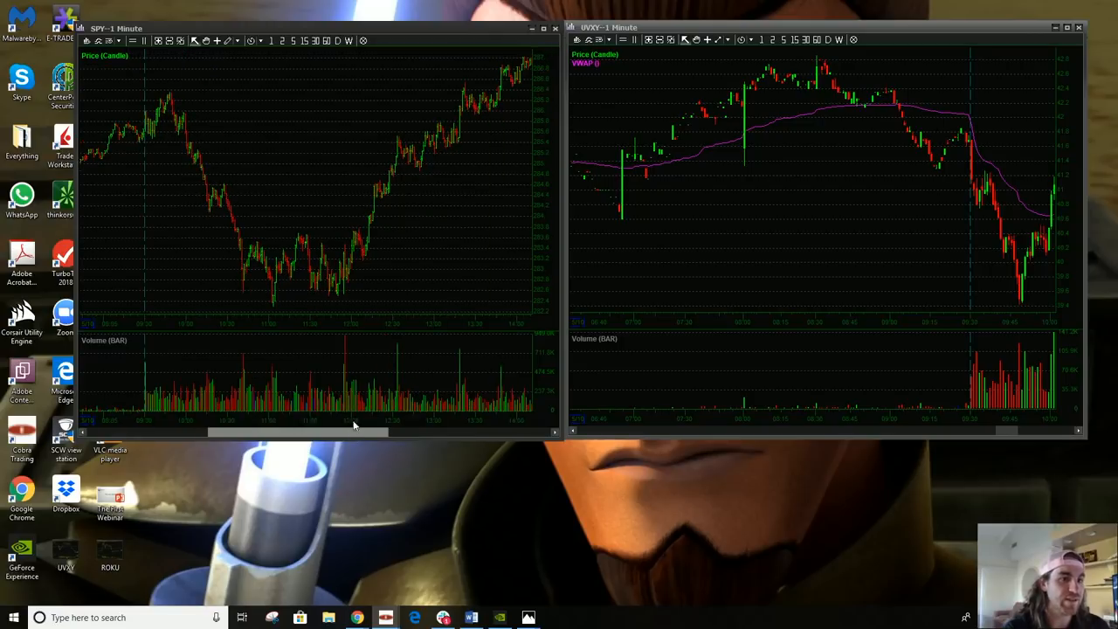
mouse_move(387, 434)
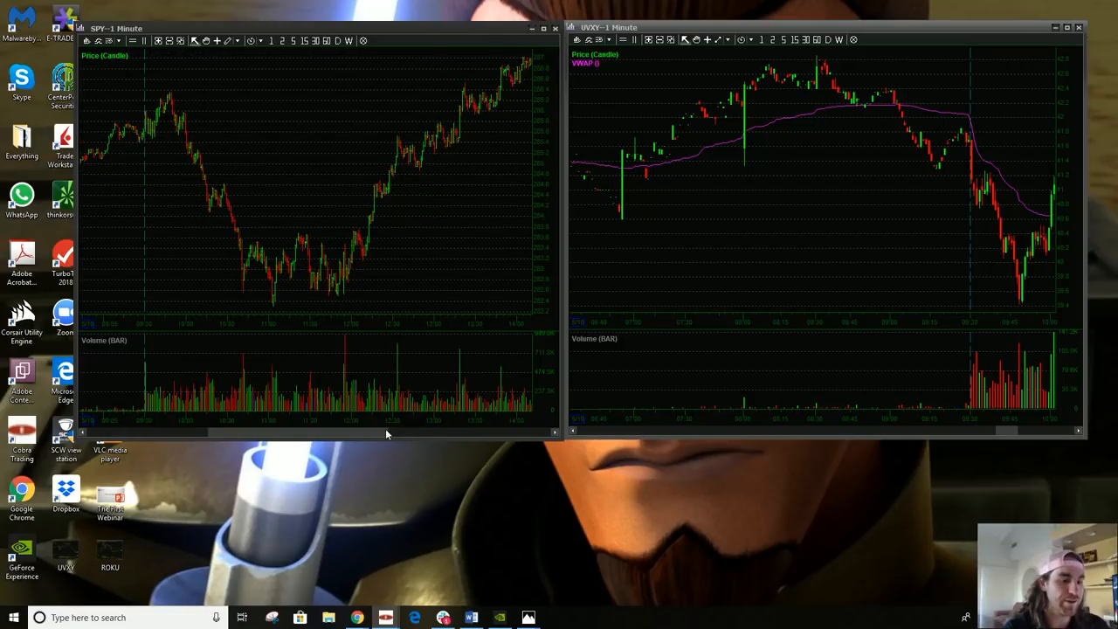
- Scroll the SPY 1-minute chart forward to show the afternoon rally through about 15:25
left_click_drag(387, 434, 400, 435)
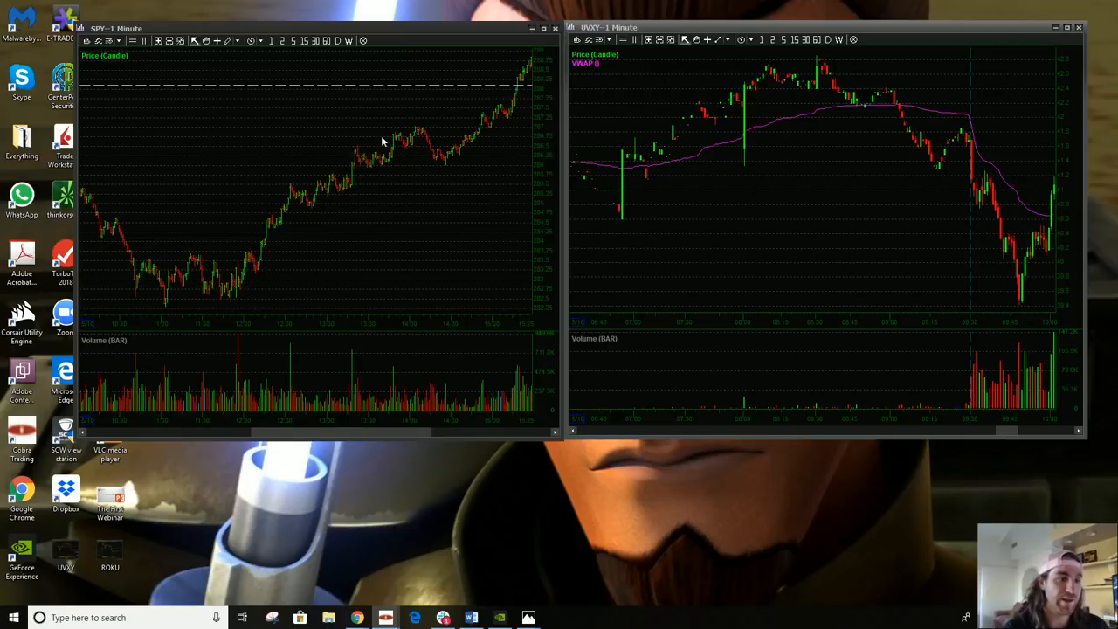
mouse_move(330, 181)
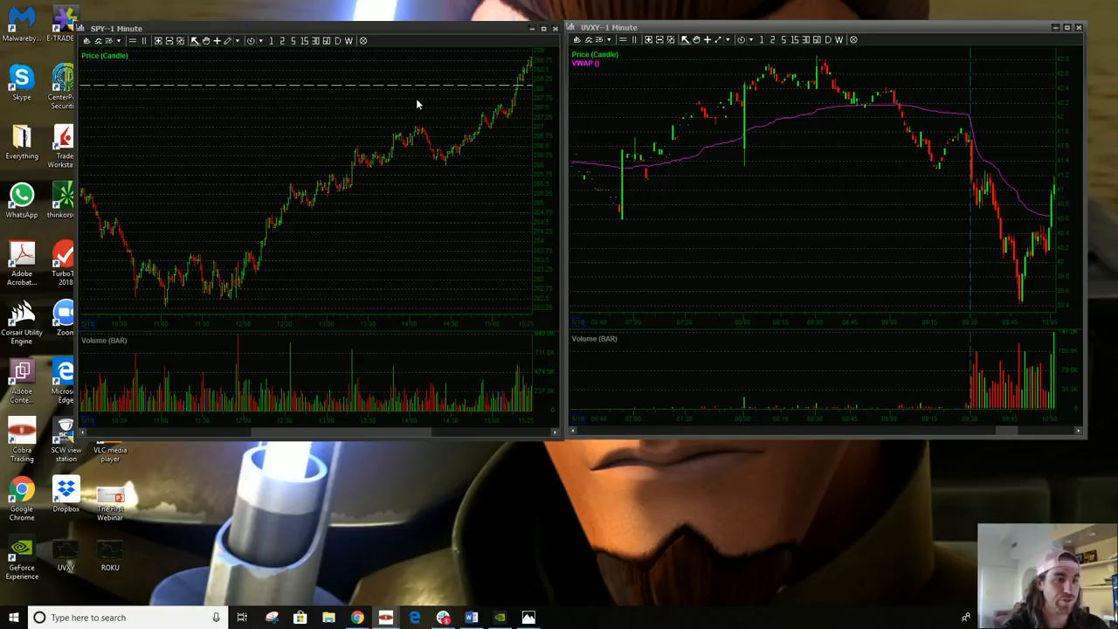
mouse_move(355, 186)
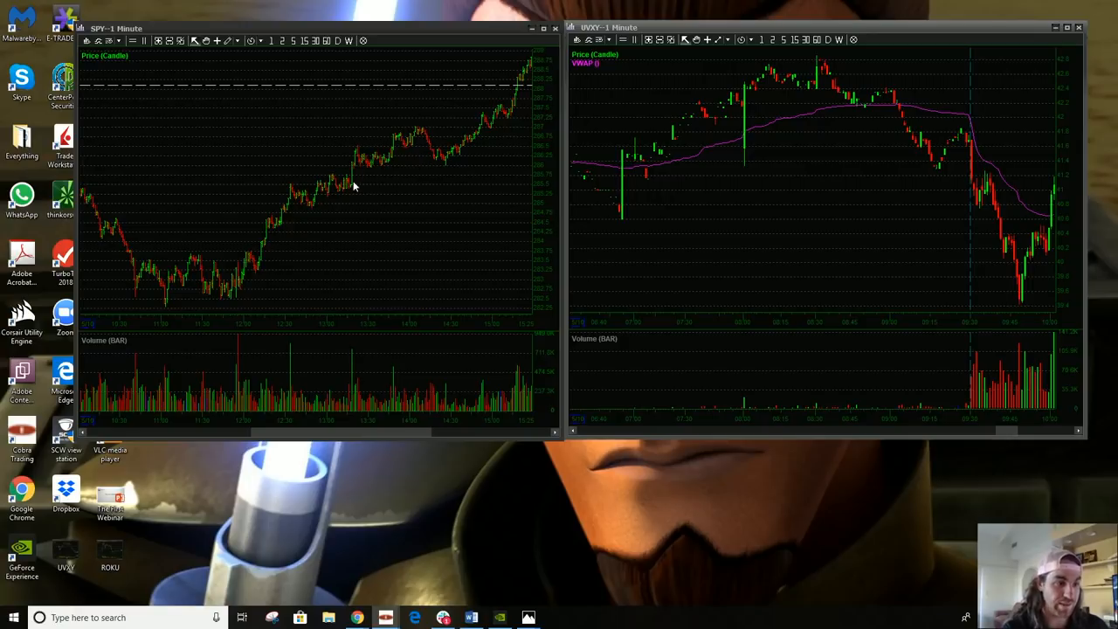
mouse_move(359, 180)
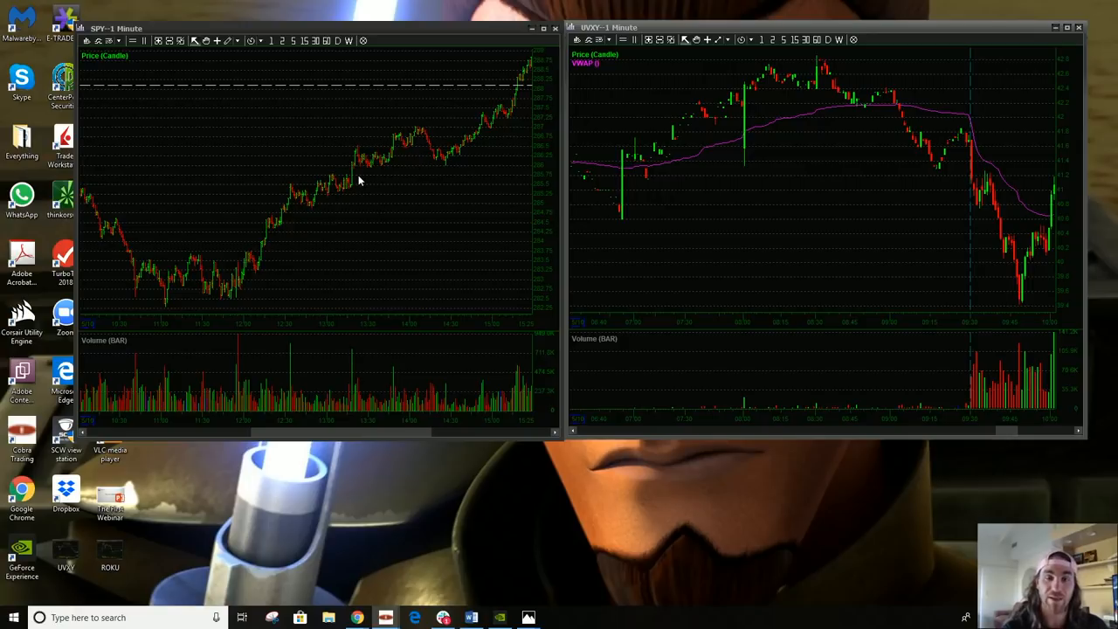
mouse_move(402, 55)
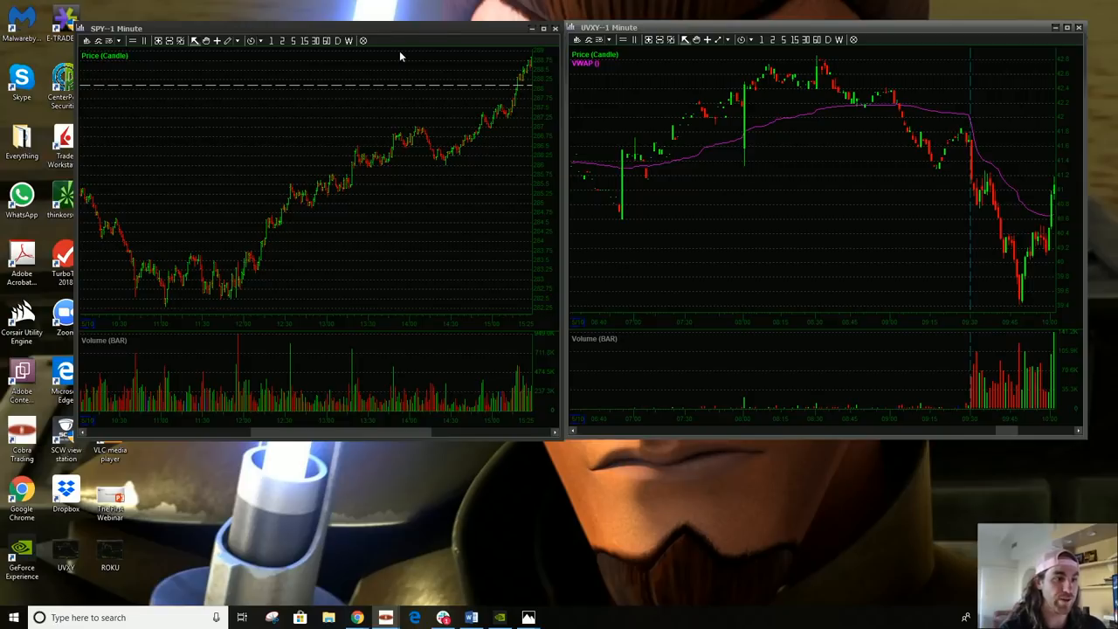
mouse_move(988, 438)
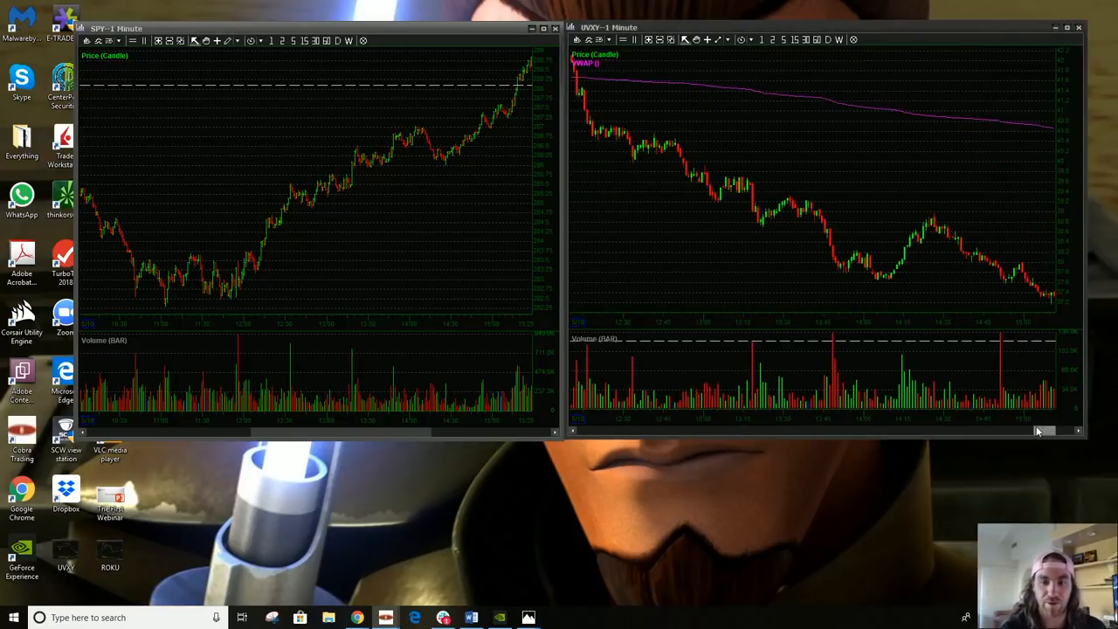
mouse_move(575, 133)
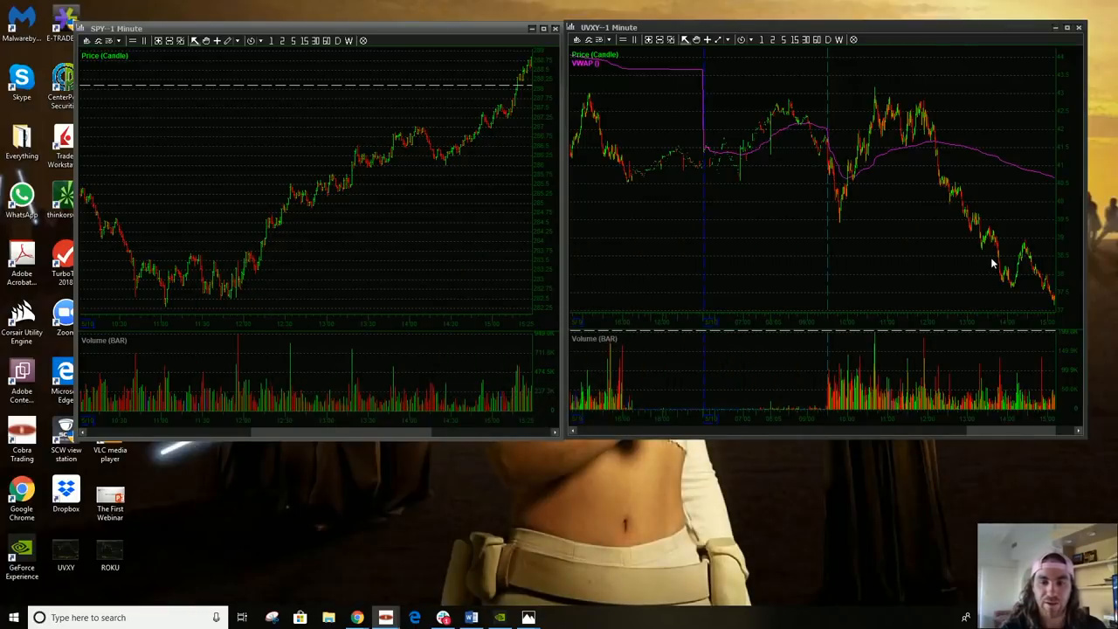
mouse_move(1021, 283)
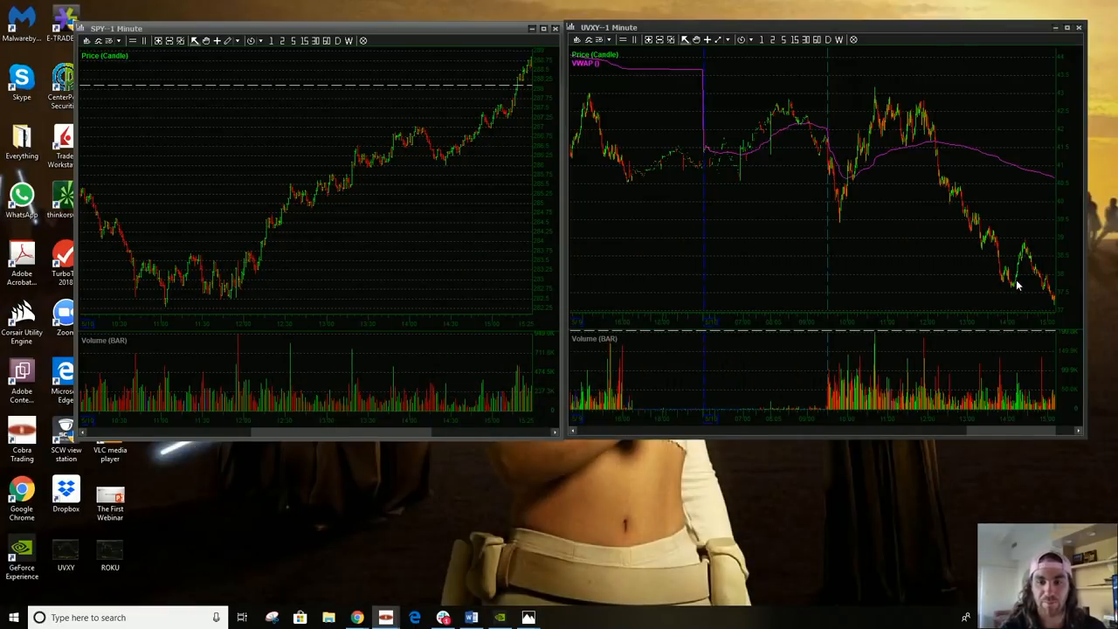
mouse_move(983, 256)
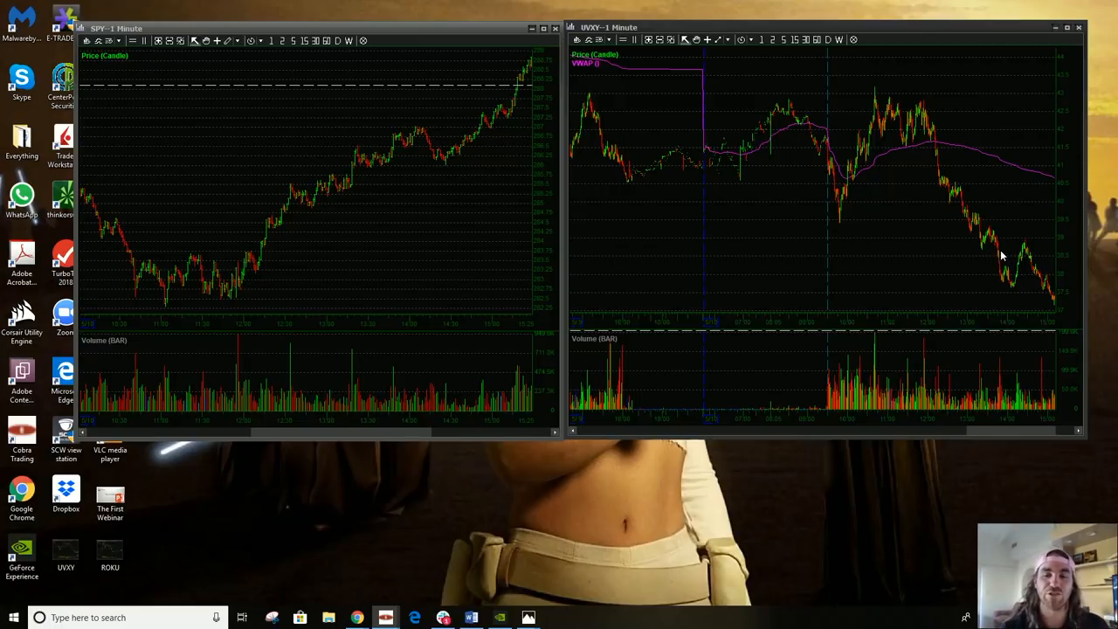
mouse_move(915, 183)
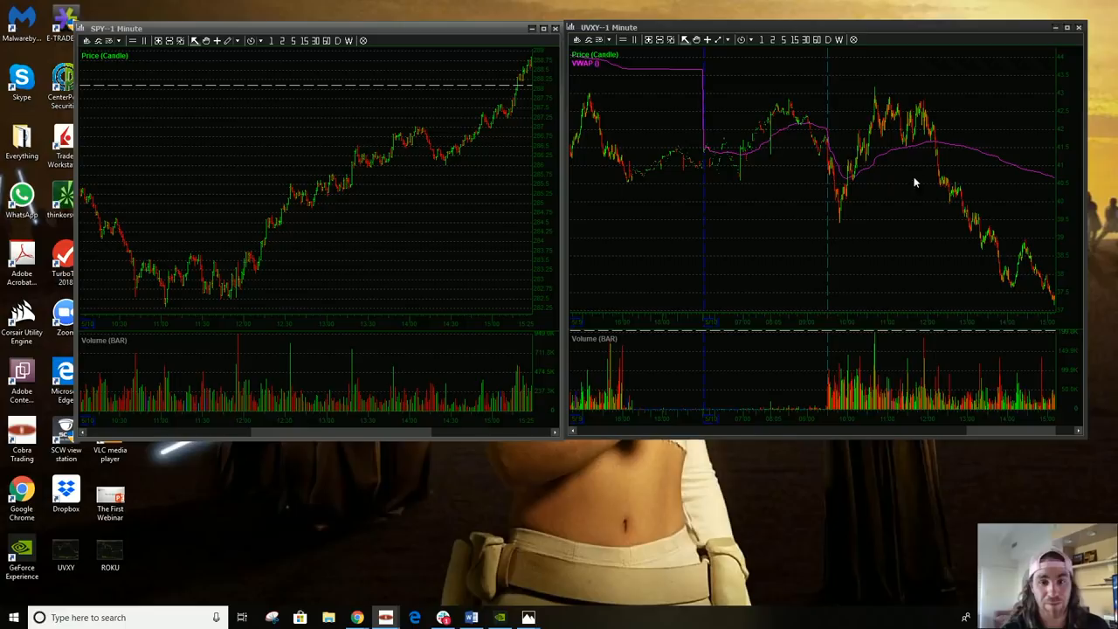
mouse_move(957, 135)
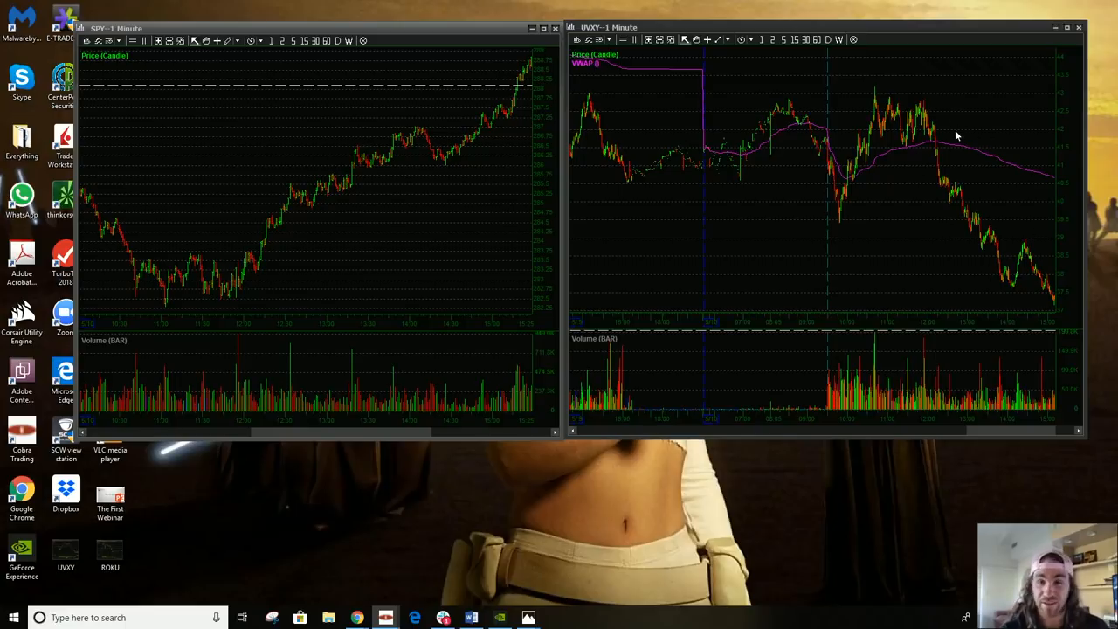
mouse_move(932, 137)
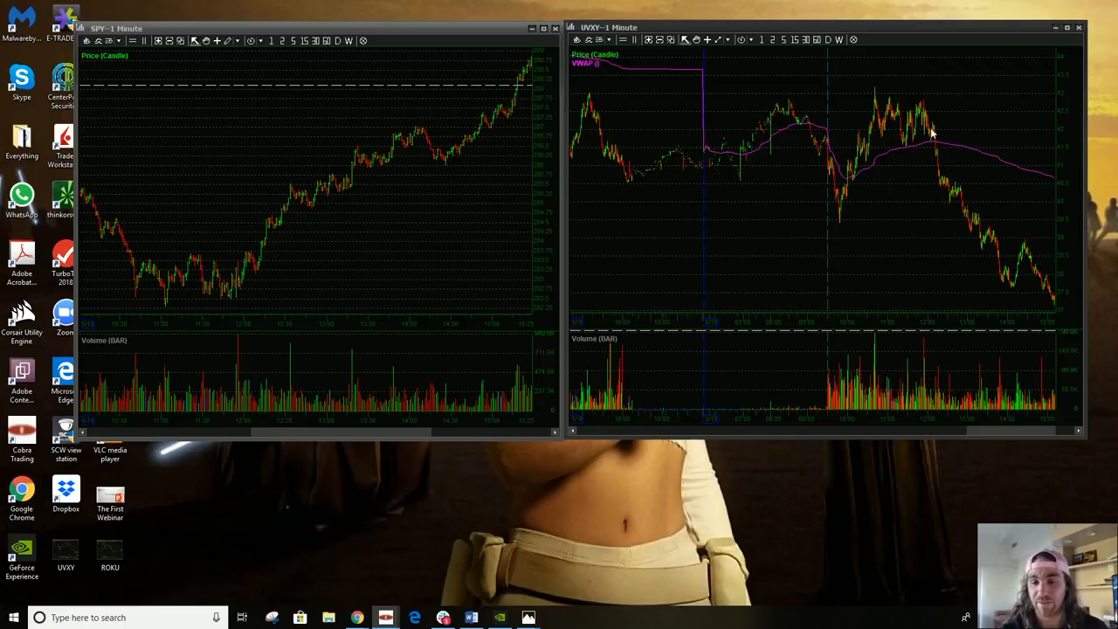